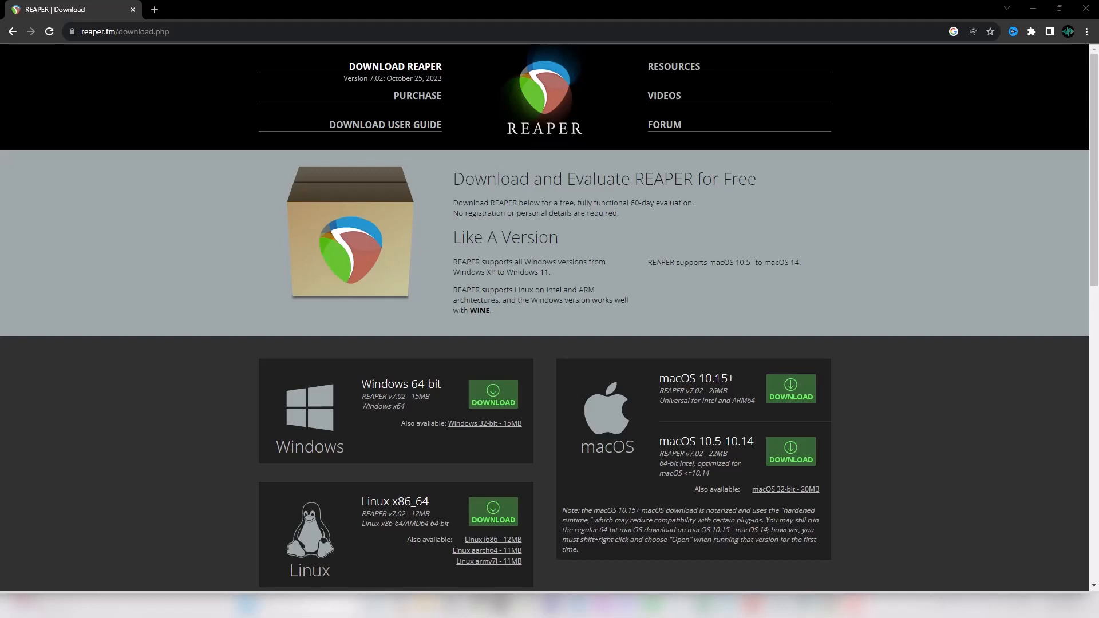
{"action": "mouse_move", "coordinate": [546, 290]}
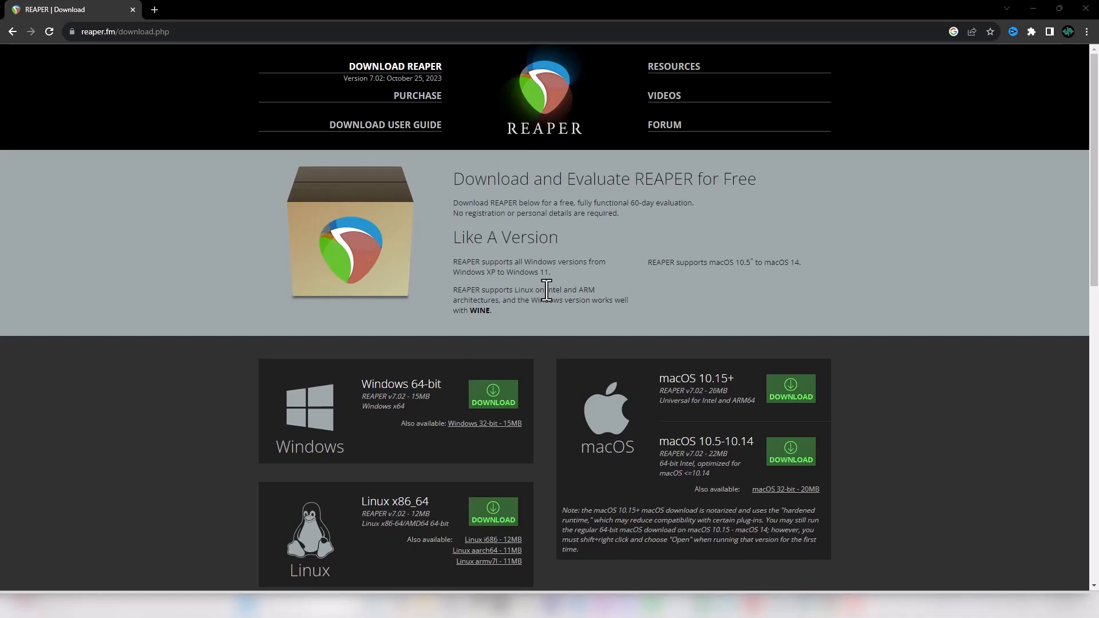
{"action": "mouse_move", "coordinate": [193, 209]}
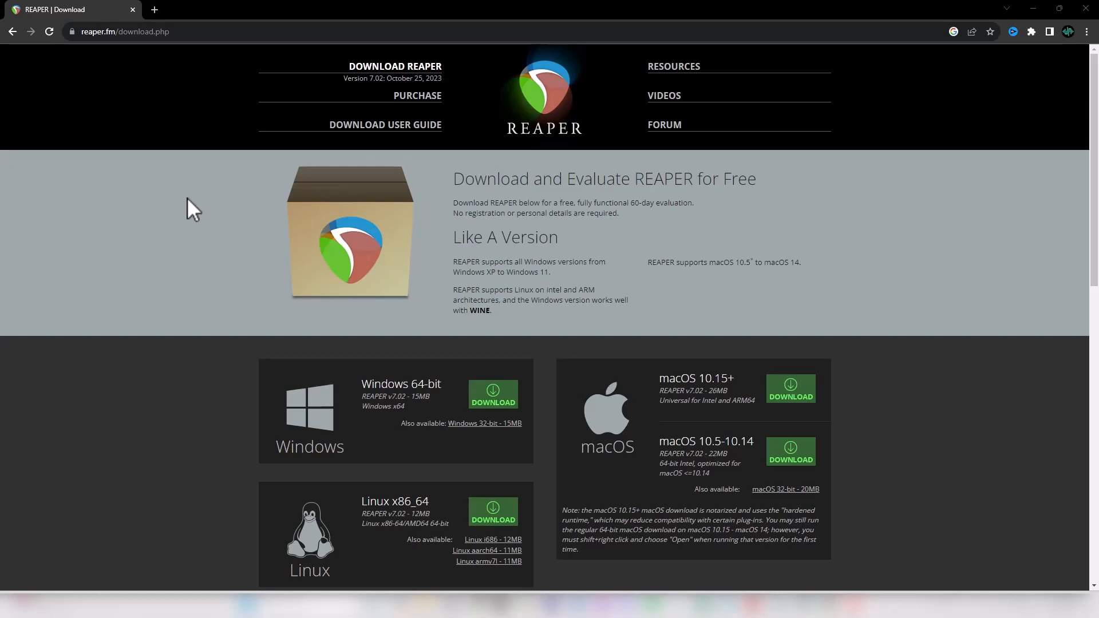
{"action": "mouse_move", "coordinate": [112, 89]}
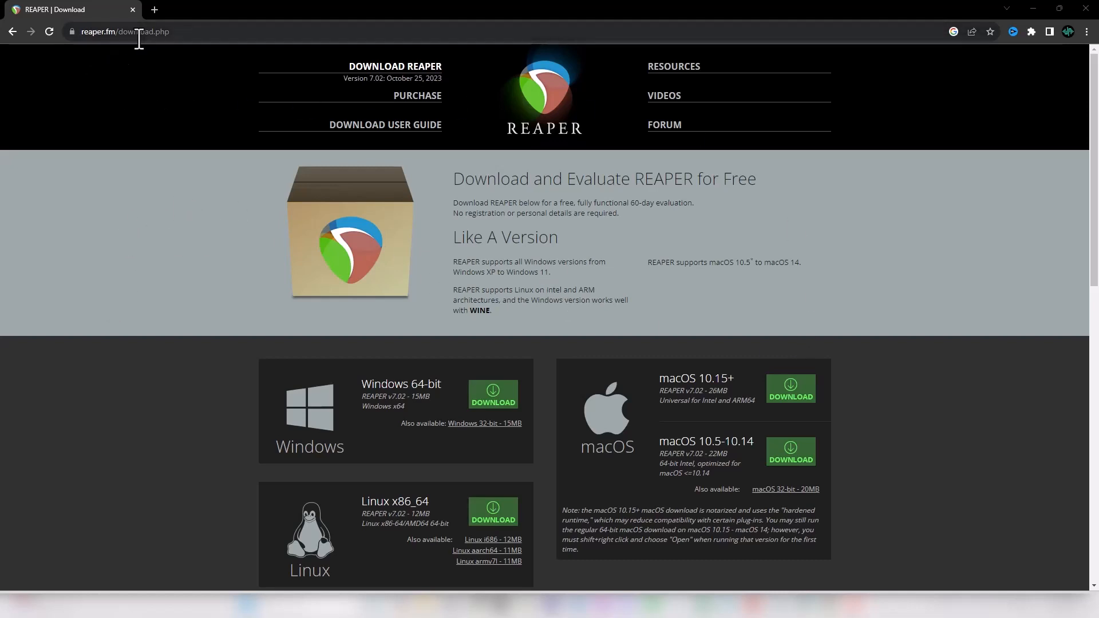
{"action": "mouse_move", "coordinate": [429, 315]}
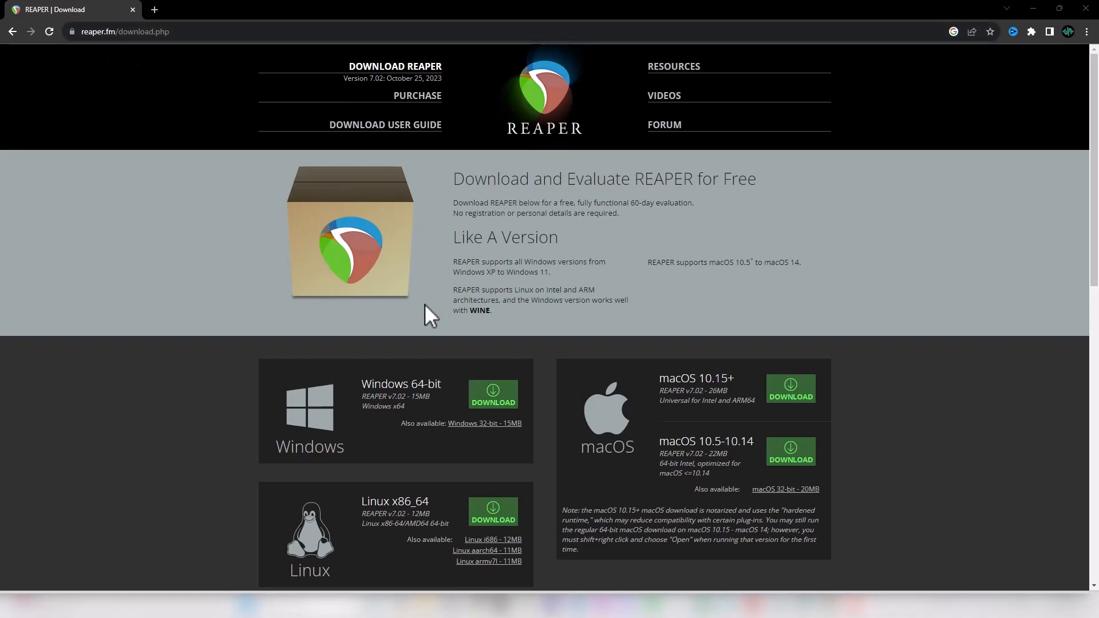
Step: Delete the recorded audio items from the Sample and Introduction tracks
{"action": "scroll", "scroll_direction": "down", "scroll_amount": 3}
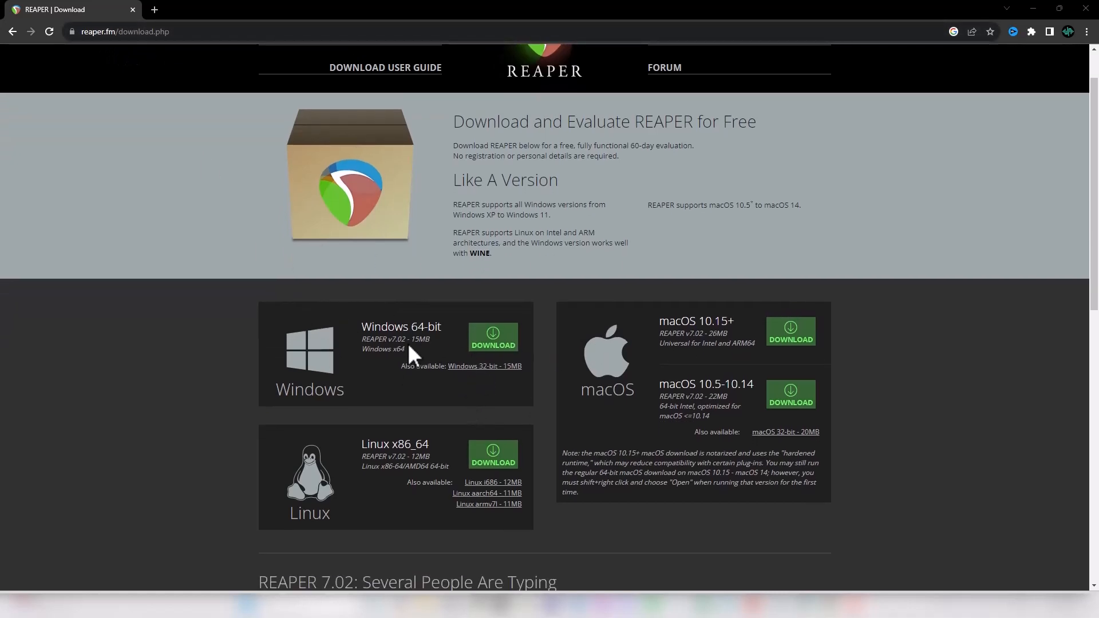
{"action": "mouse_move", "coordinate": [776, 349]}
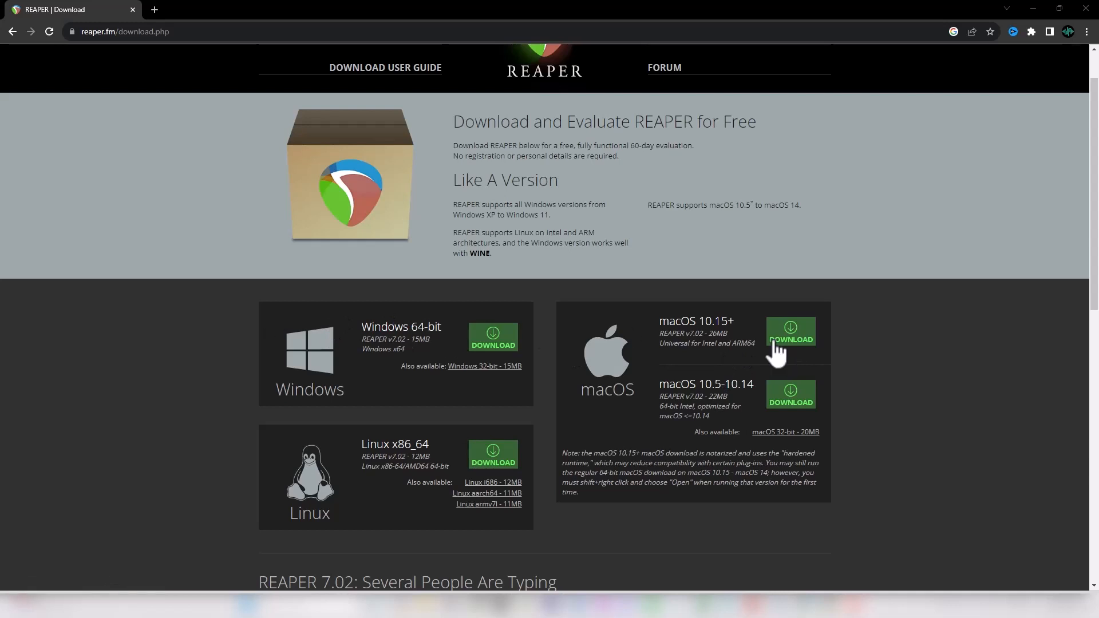
{"action": "mouse_move", "coordinate": [373, 349]}
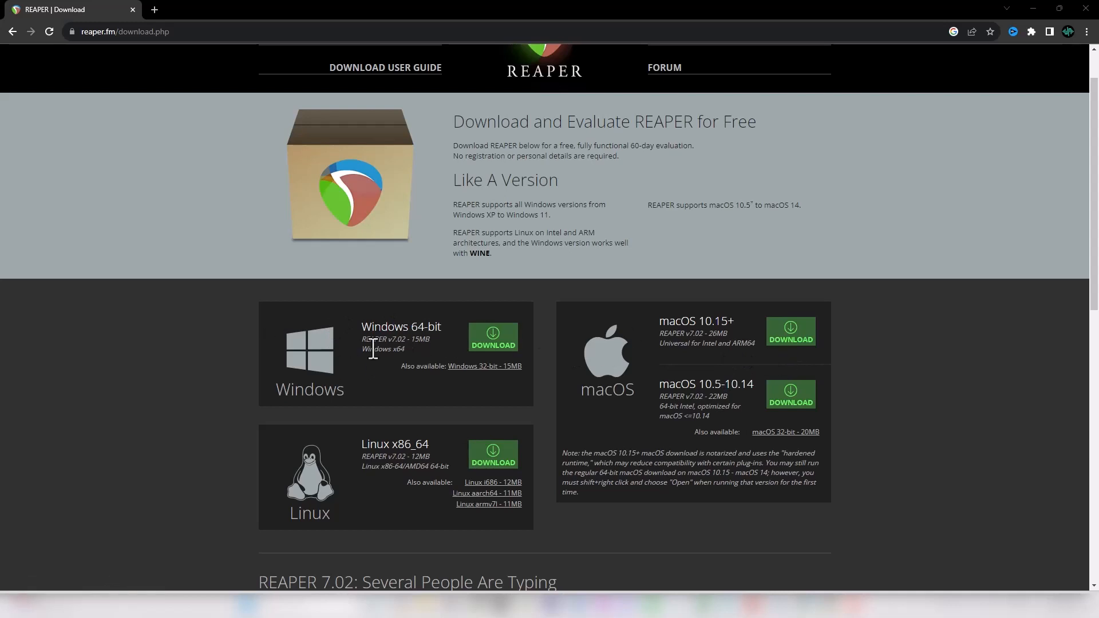
{"action": "mouse_move", "coordinate": [1058, 35]}
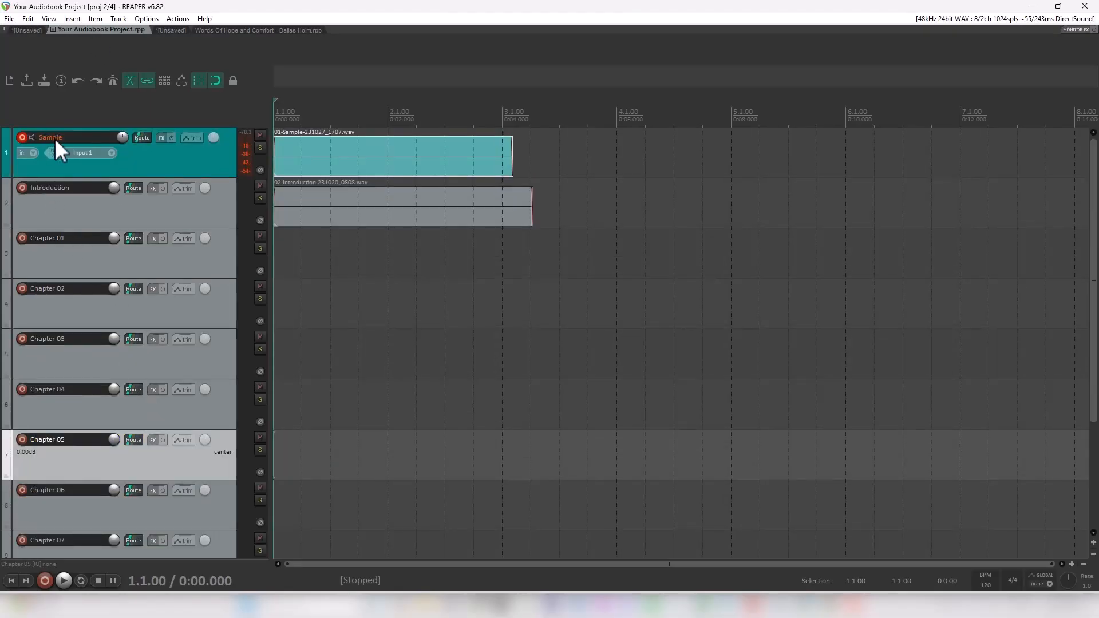
{"action": "left_click", "coordinate": [69, 137]}
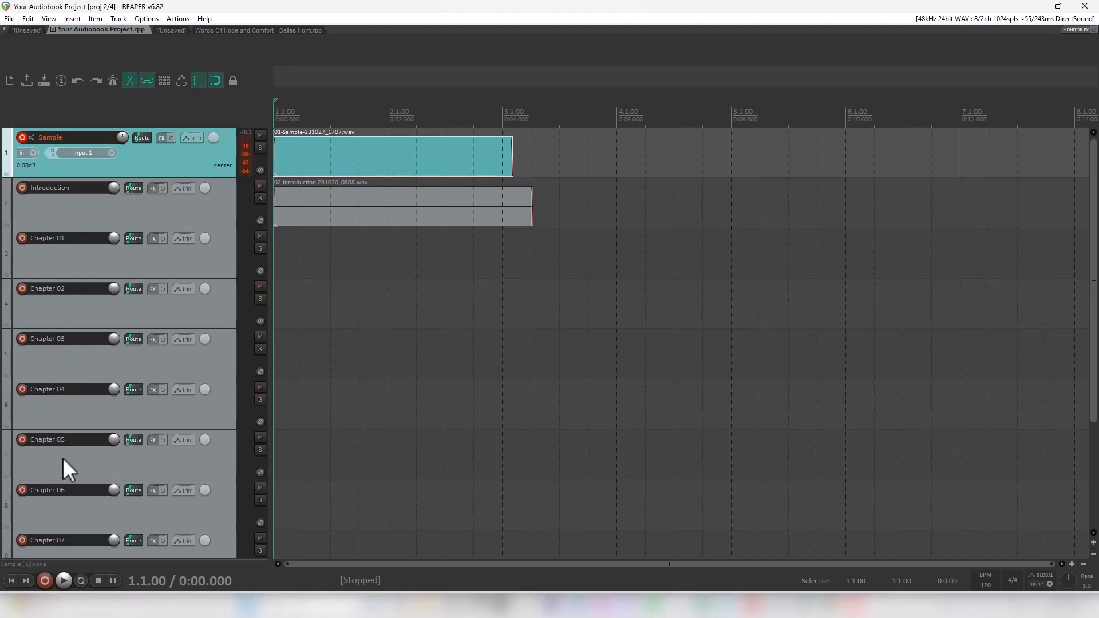
{"action": "mouse_move", "coordinate": [96, 406]}
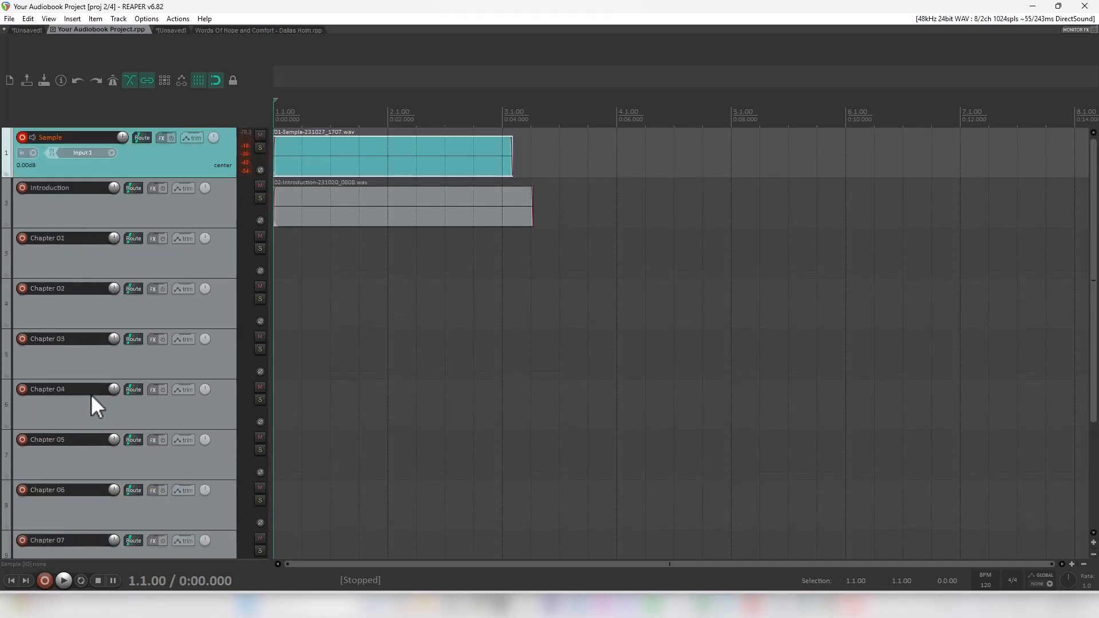
{"action": "key", "text": "Delete"}
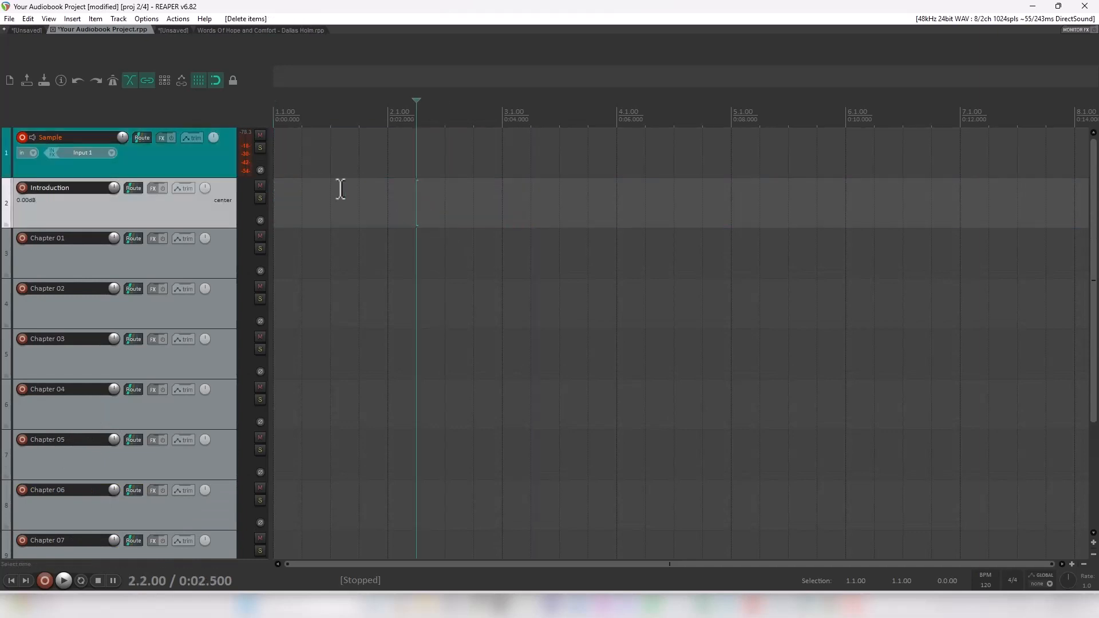
{"action": "mouse_move", "coordinate": [200, 116]}
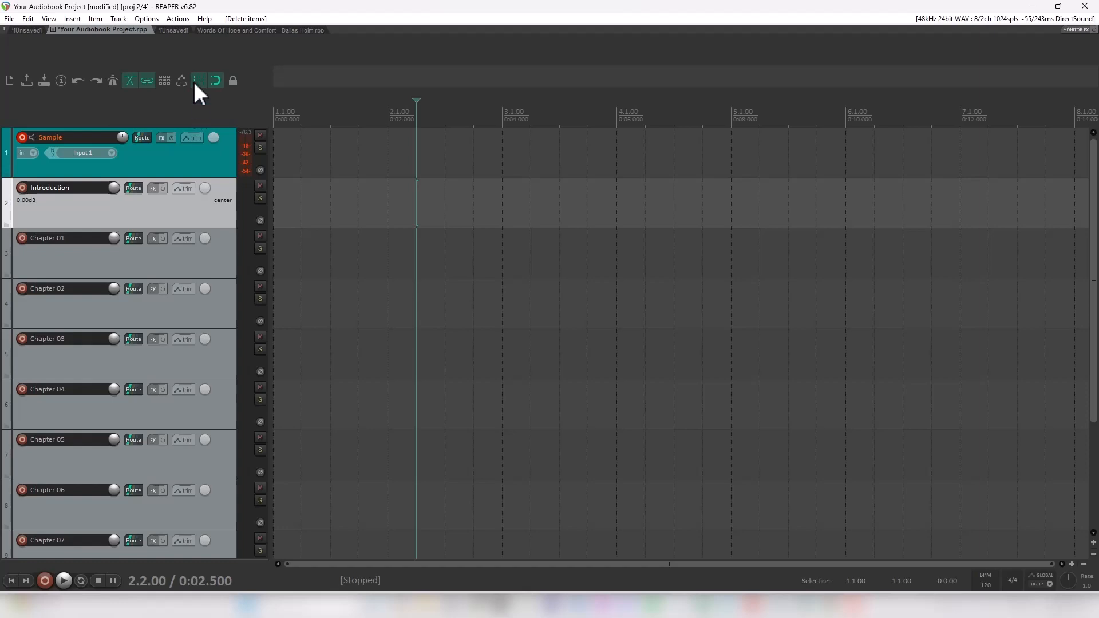
{"action": "mouse_move", "coordinate": [150, 28]}
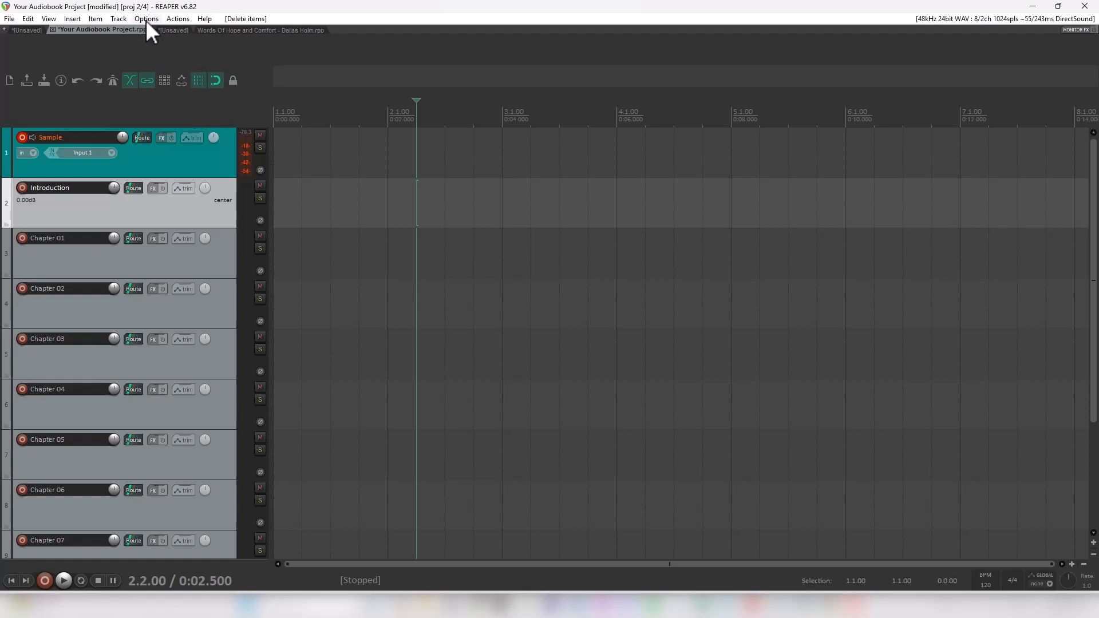
Step: Keep the audio system on DirectSound with the HD Pro Webcam C920 mic input, after trying ASIO
{"action": "left_click", "coordinate": [146, 19]}
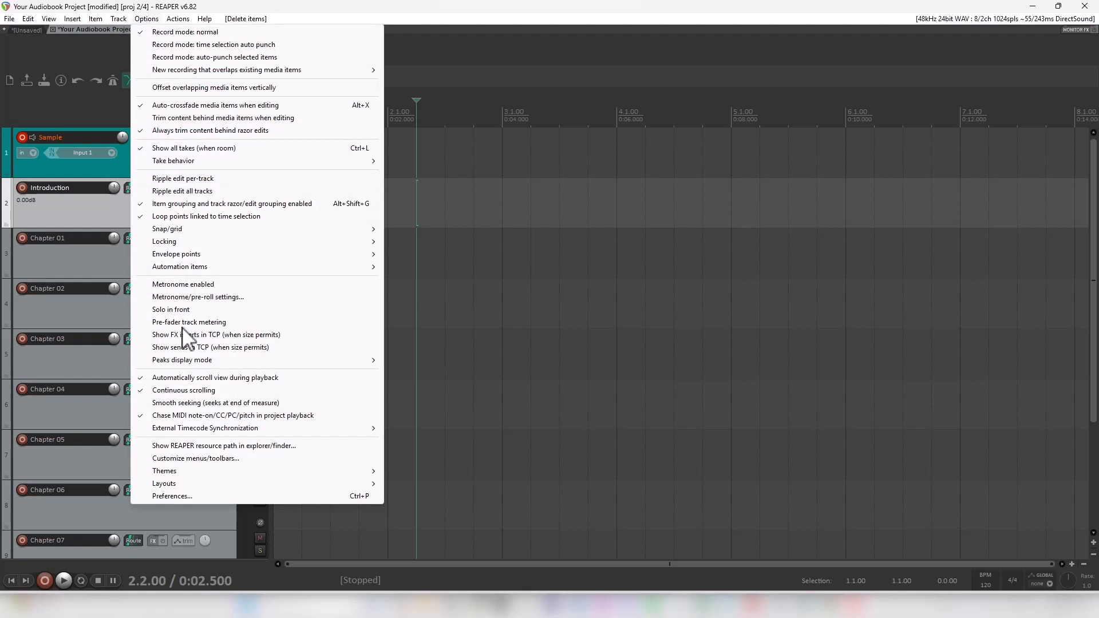
{"action": "mouse_move", "coordinate": [287, 501]}
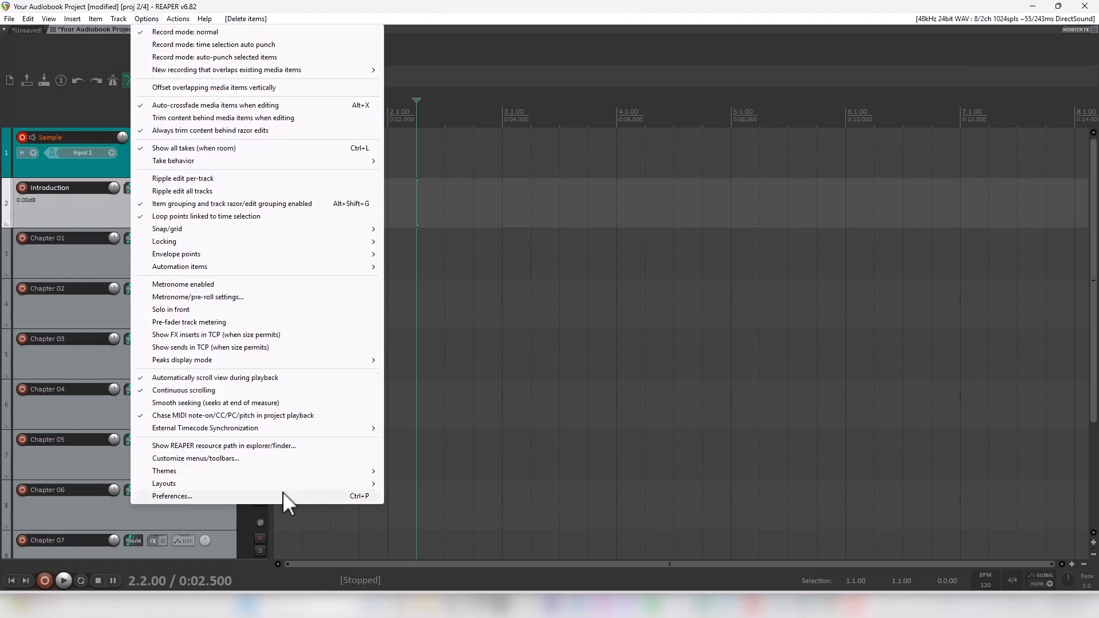
{"action": "mouse_move", "coordinate": [364, 505]}
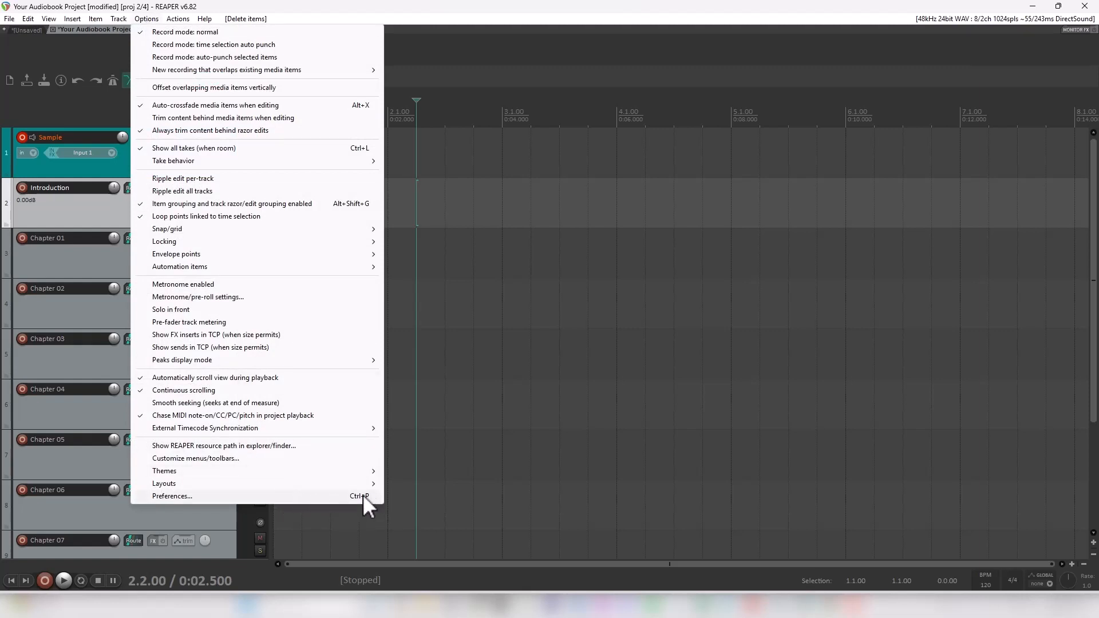
{"action": "left_click", "coordinate": [171, 496]}
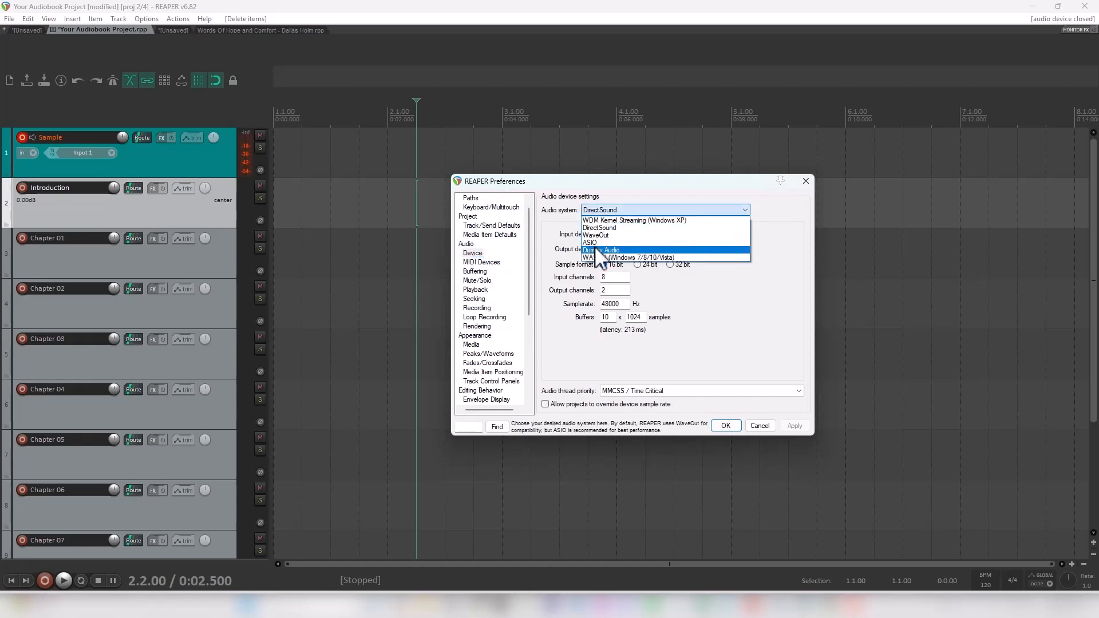
{"action": "left_click", "coordinate": [590, 242]}
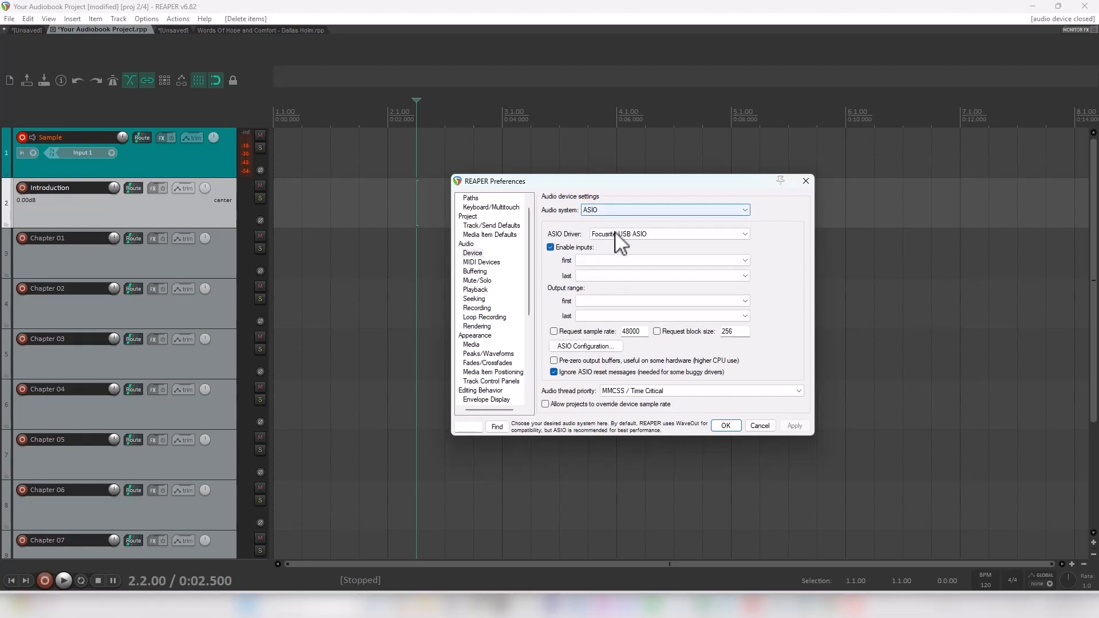
{"action": "left_click", "coordinate": [662, 210]}
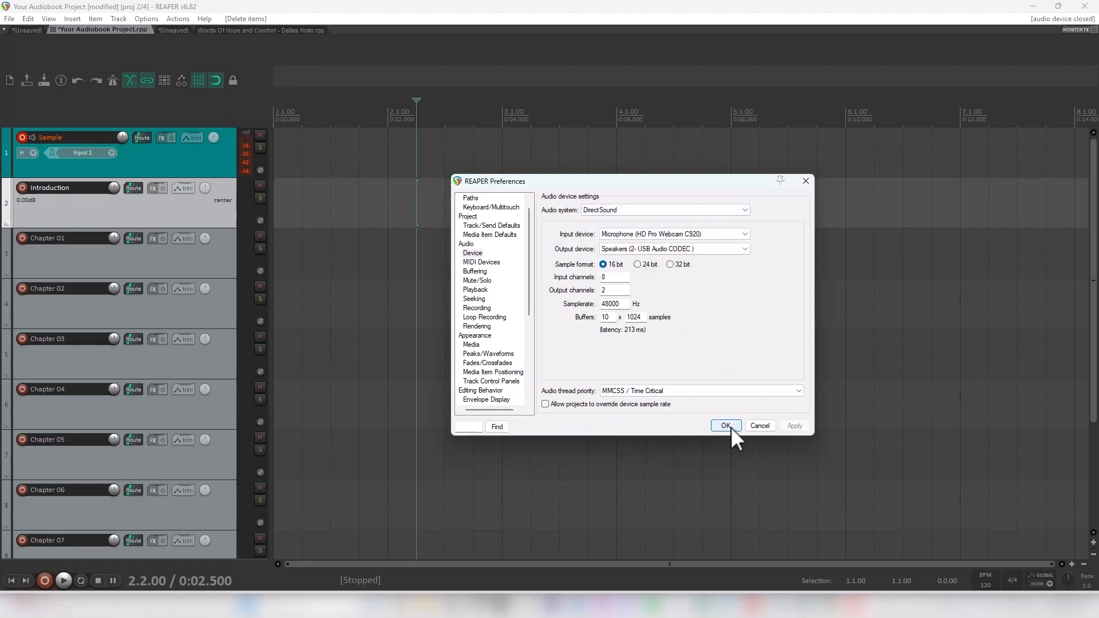
{"action": "left_click", "coordinate": [725, 426]}
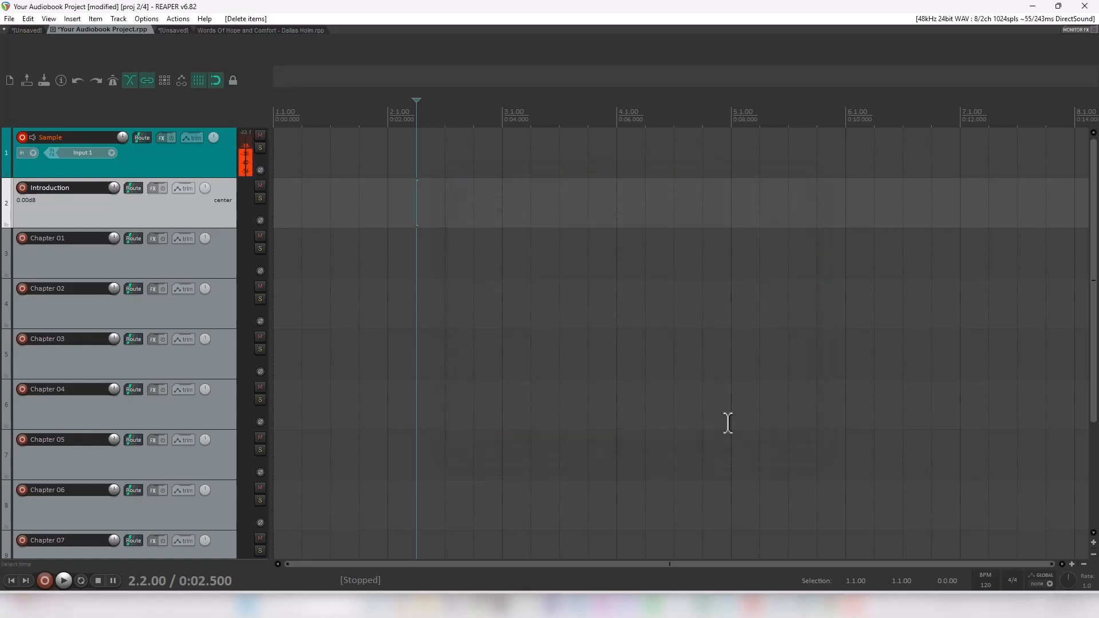
{"action": "mouse_move", "coordinate": [476, 292]}
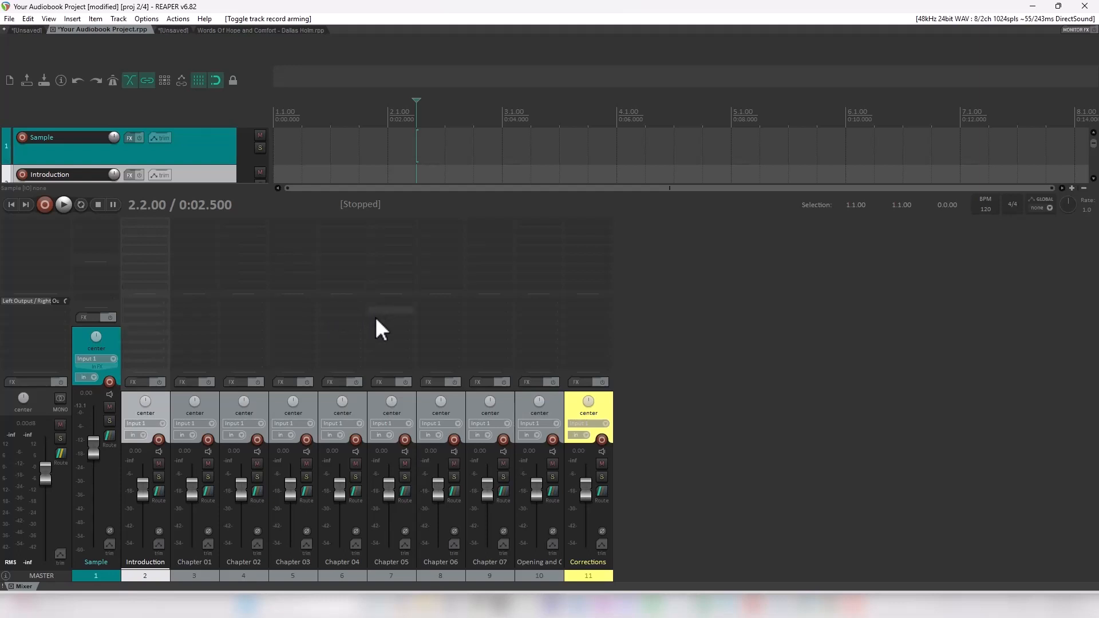
{"action": "mouse_move", "coordinate": [103, 377]}
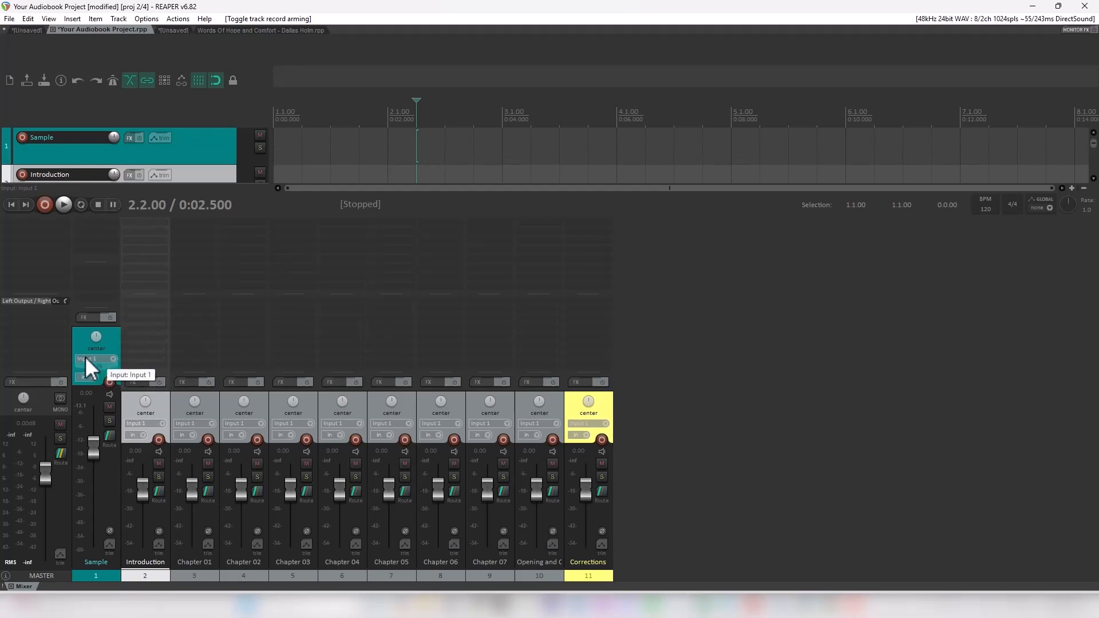
Step: Confirm the Sample track's input is Input 1 and arm it for recording
{"action": "left_click", "coordinate": [96, 359]}
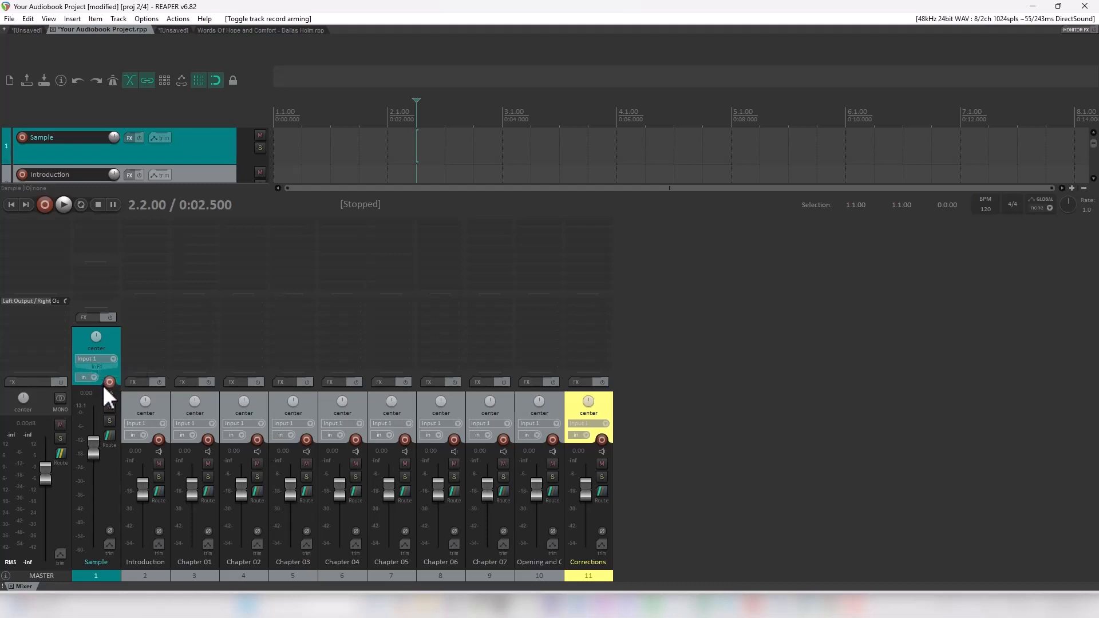
{"action": "left_click", "coordinate": [108, 383]}
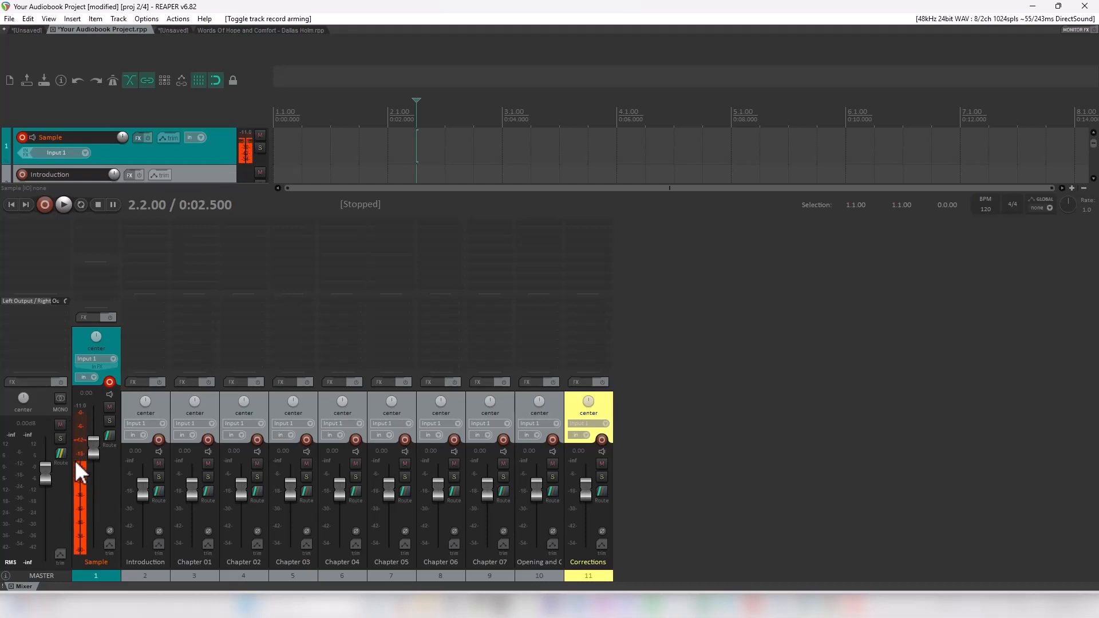
{"action": "mouse_move", "coordinate": [79, 465]}
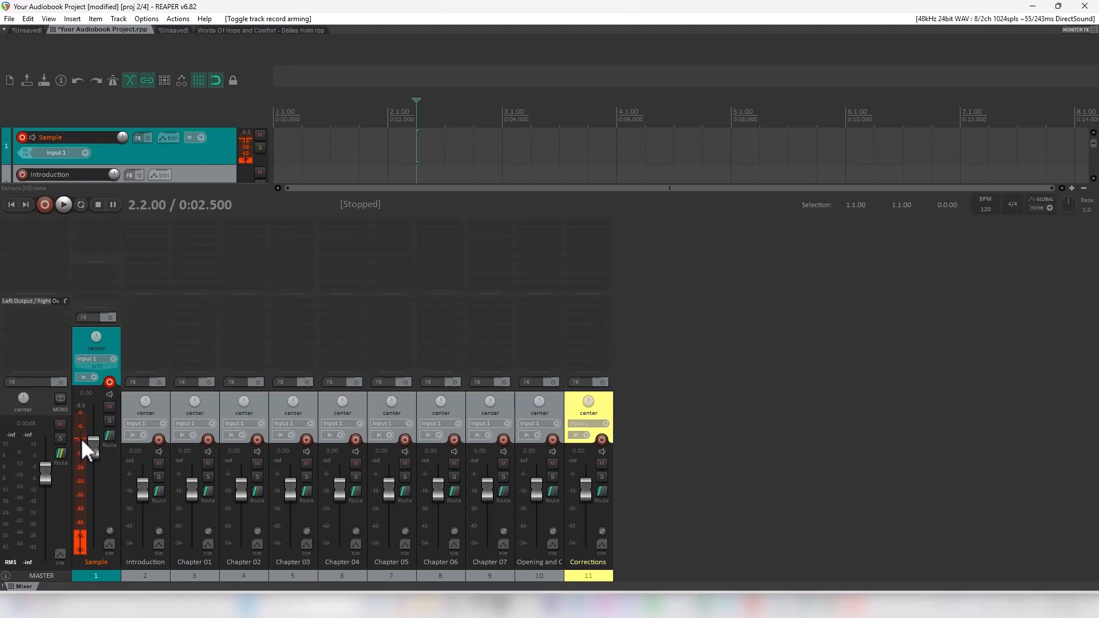
{"action": "mouse_move", "coordinate": [87, 452]}
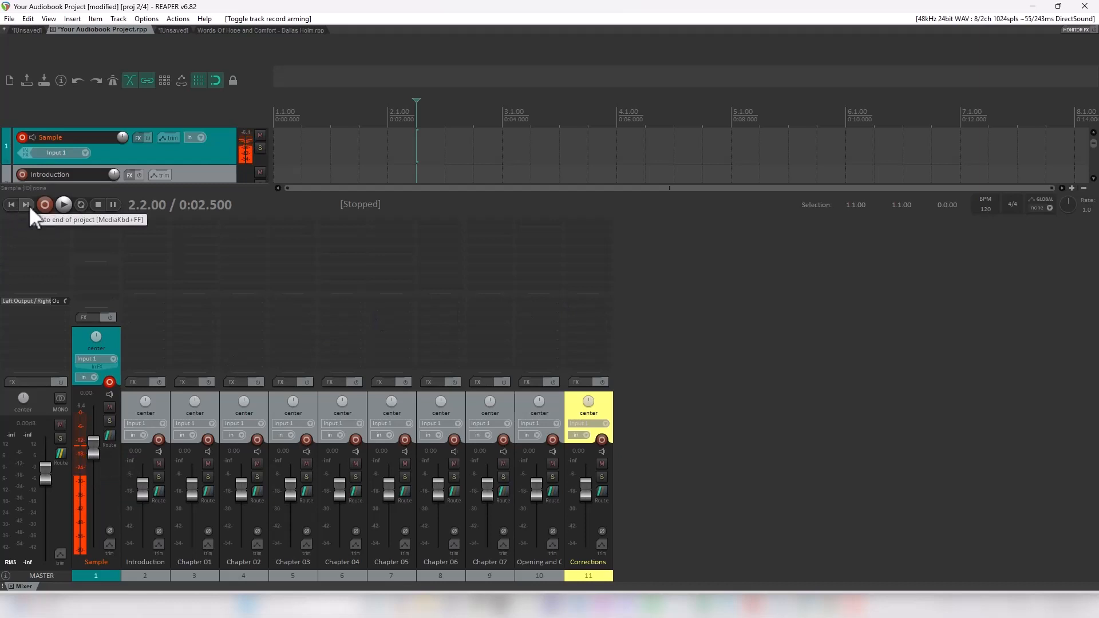
{"action": "mouse_move", "coordinate": [44, 213]}
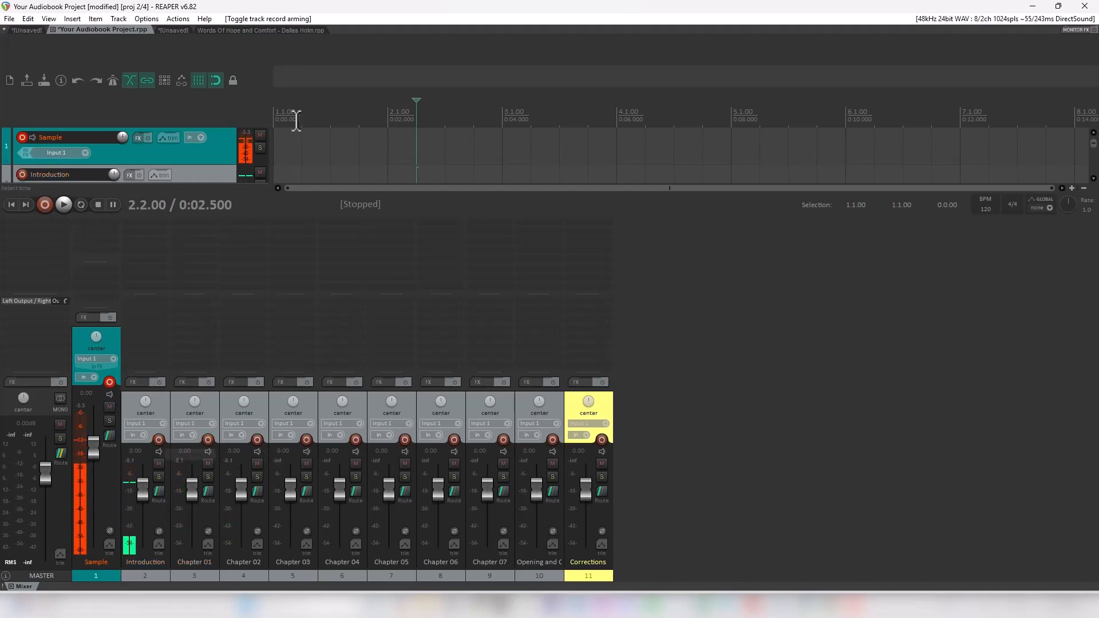
Step: Record a spoken take on Sample and save it as 01-Sample-231027_1749.wav
{"action": "left_click", "coordinate": [44, 204]}
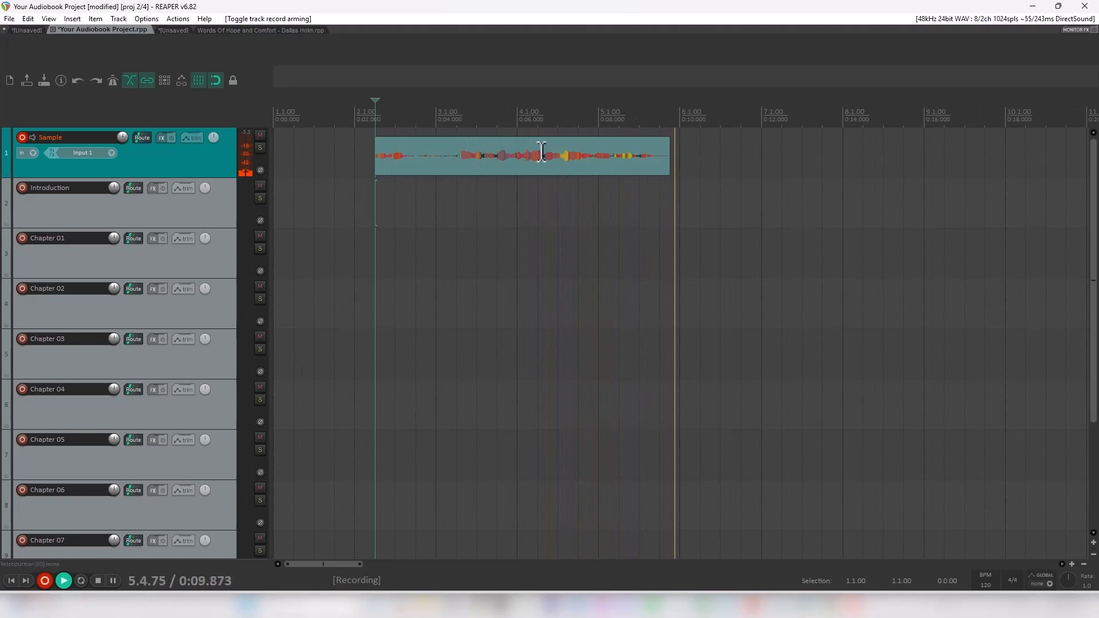
{"action": "left_click", "coordinate": [97, 581]}
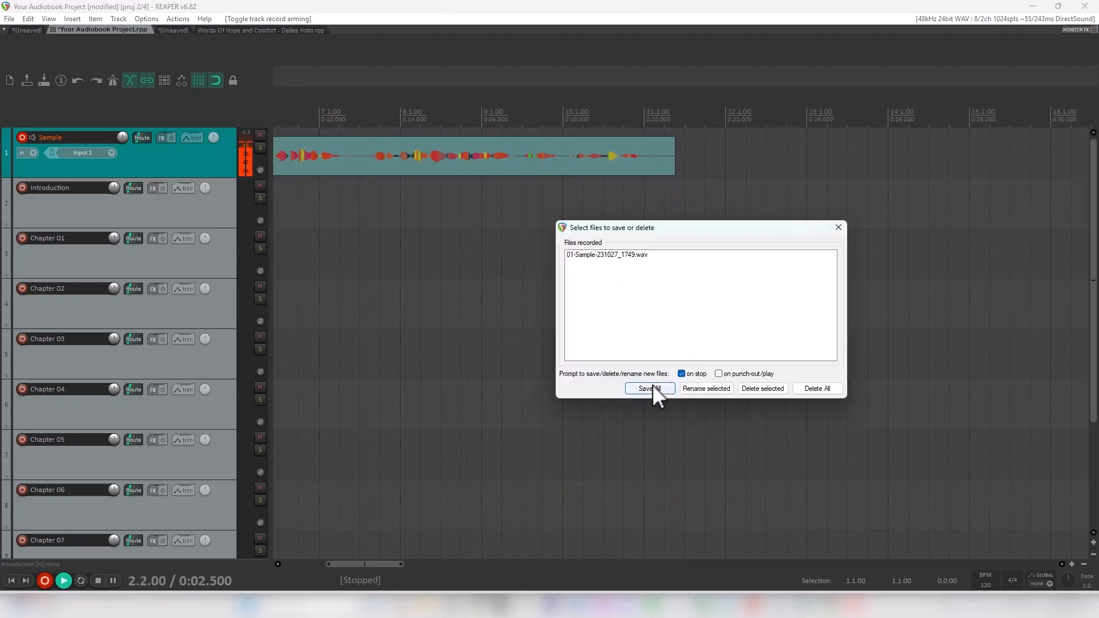
{"action": "left_click", "coordinate": [649, 388]}
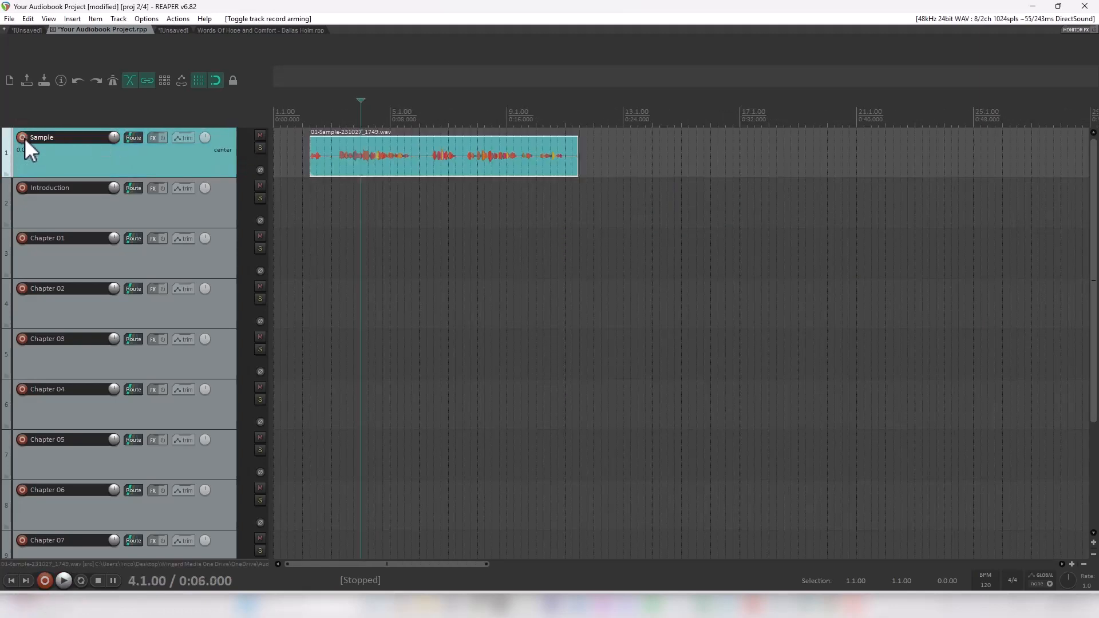
Step: Disarm Sample, place the edit cursor after its take, and start recording Introduction
{"action": "left_click", "coordinate": [21, 187]}
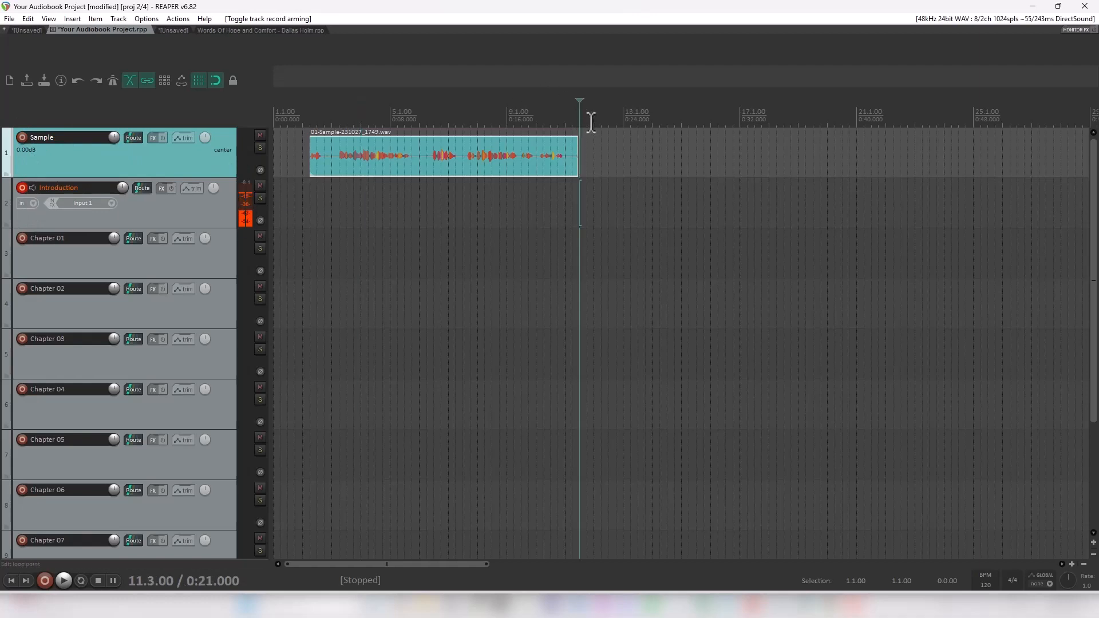
{"action": "left_click", "coordinate": [615, 112]}
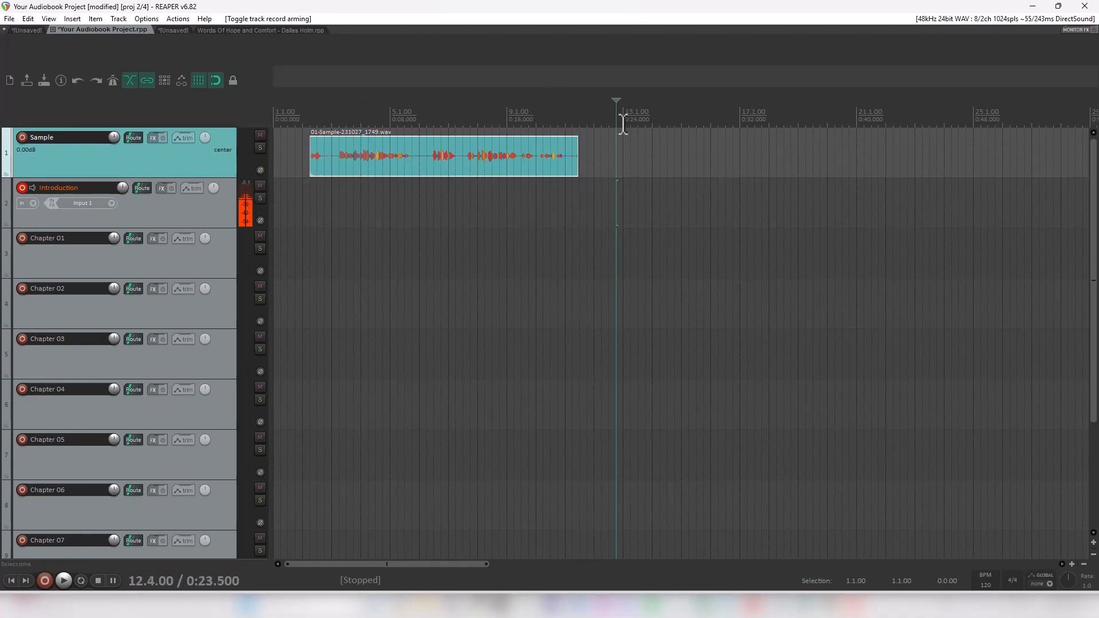
{"action": "left_click", "coordinate": [45, 580]}
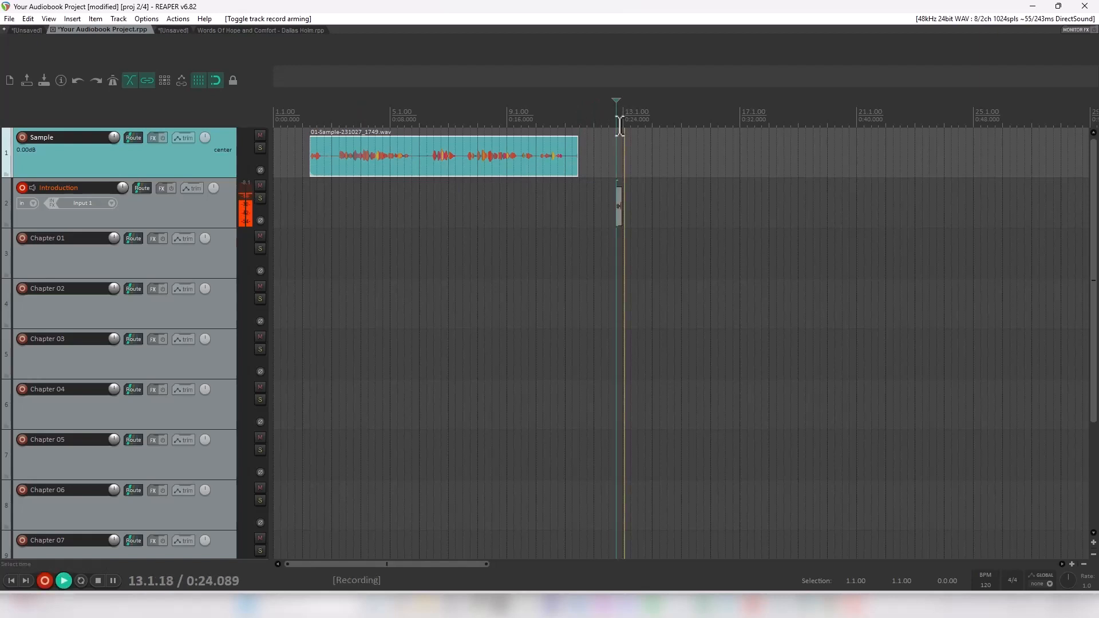